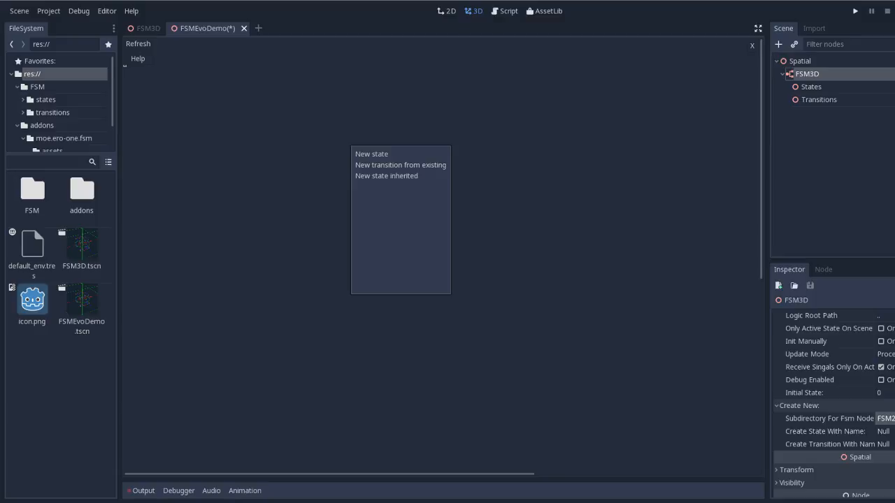
pyautogui.moveTo(372, 154)
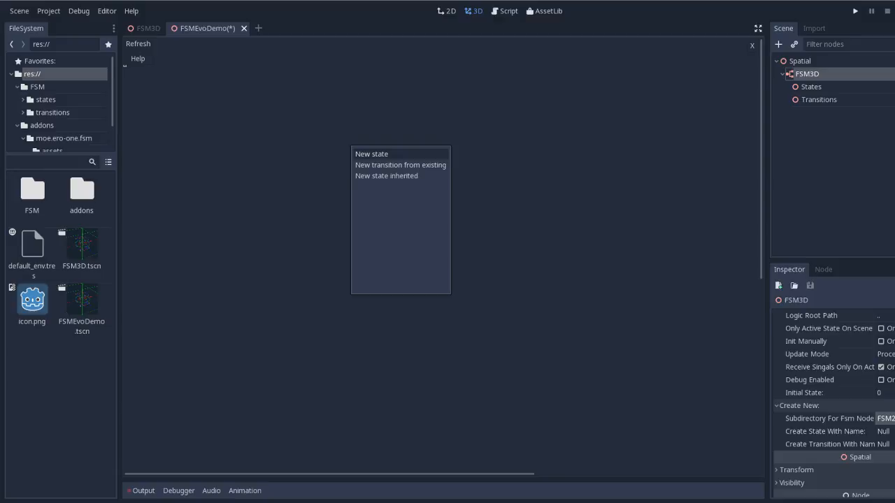
# Create a new state named DemoState in the FSM graph and drag it upward
pyautogui.click(371, 154)
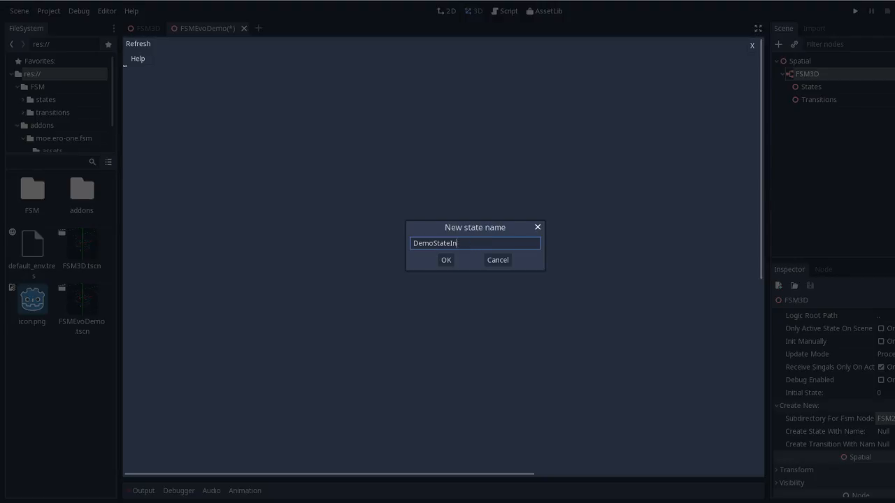
pyautogui.click(446, 260)
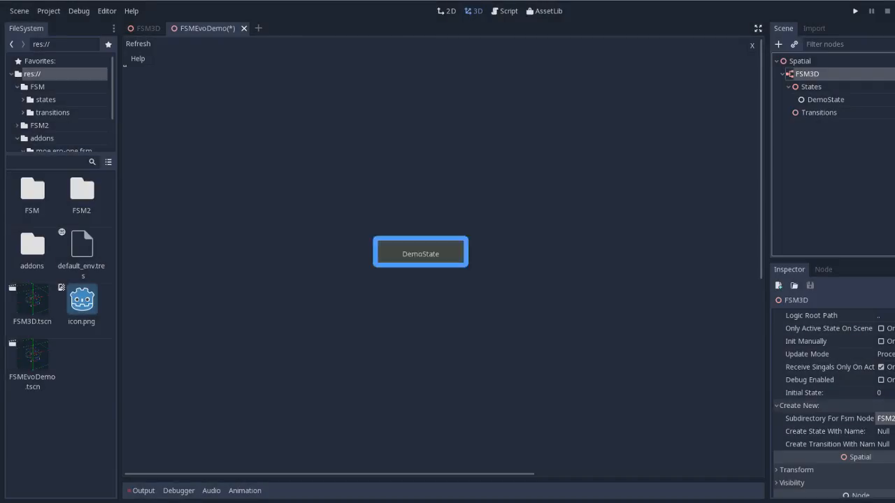
pyautogui.moveTo(421, 254); pyautogui.dragTo(306, 168)
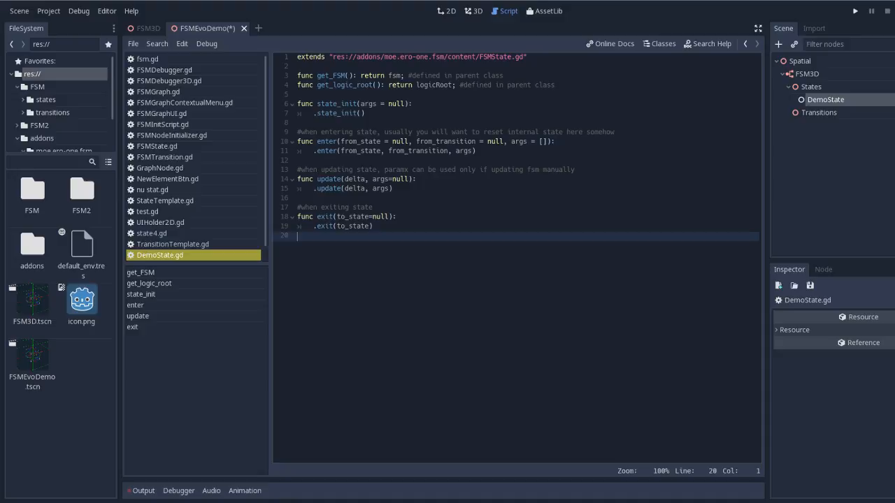
# Review the generated DemoState.gd script, which extends FSMState, in the Script editor
pyautogui.click(350, 85)
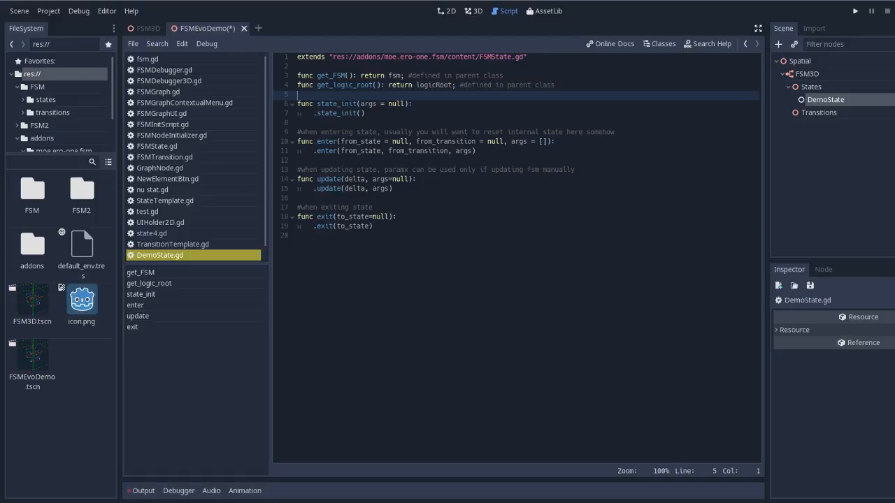
pyautogui.click(453, 85)
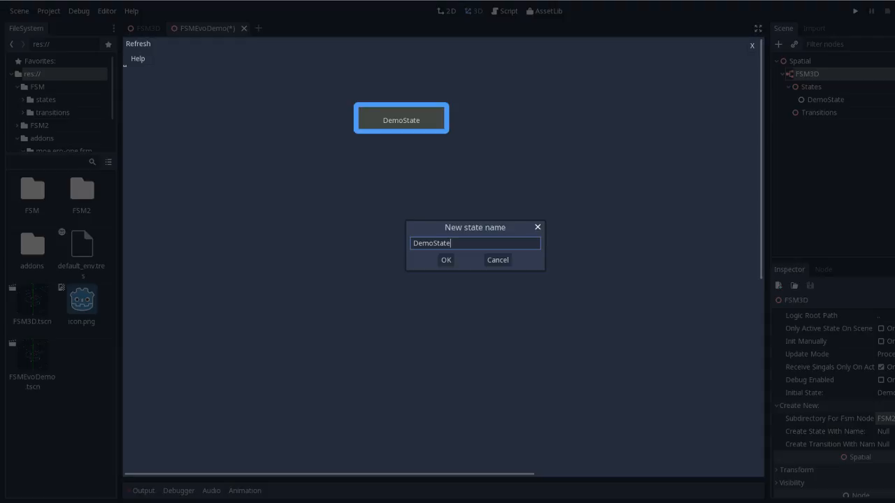
# Name the new inherited state DemoStateInherited and confirm it
pyautogui.write('1')
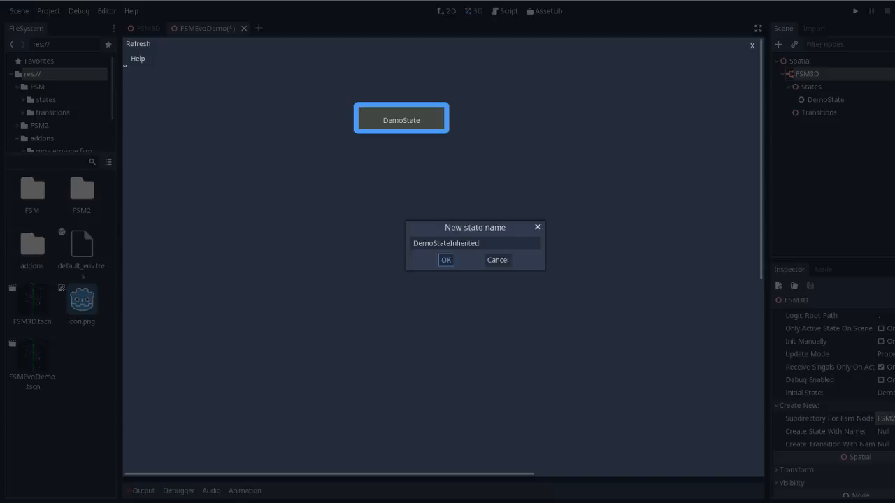
pyautogui.click(446, 260)
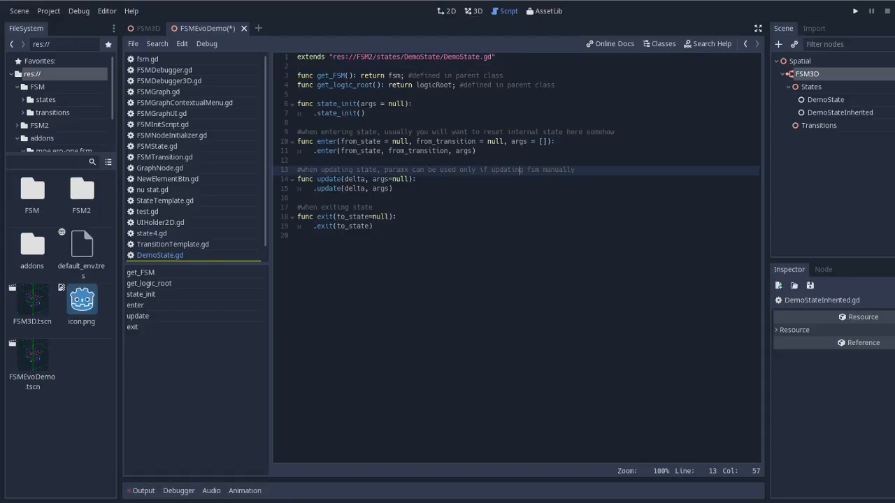
# Select DemoStateInherited.gd in the script list to view its code
pyautogui.click(173, 253)
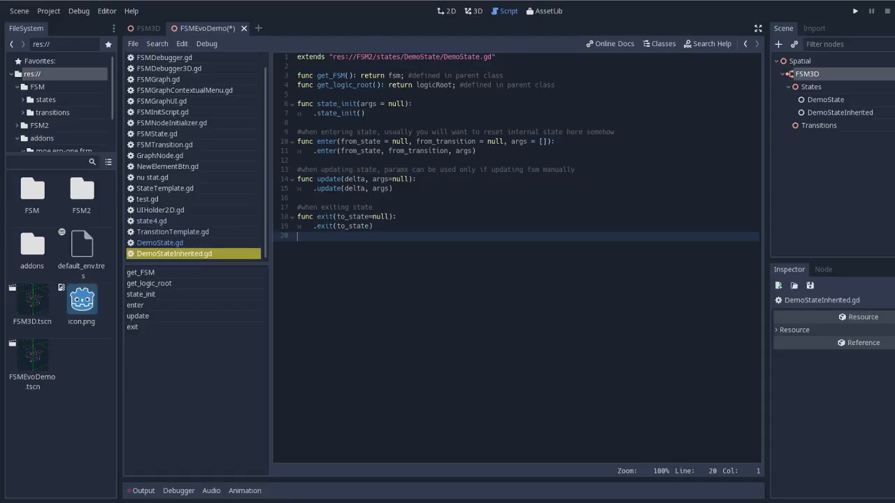